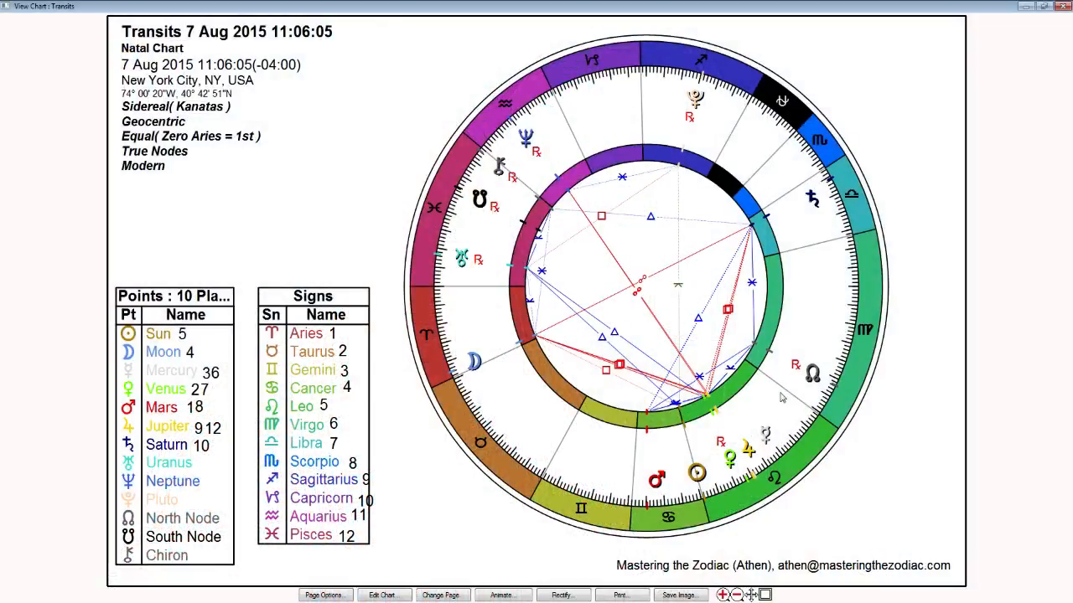
mouse_move(764, 436)
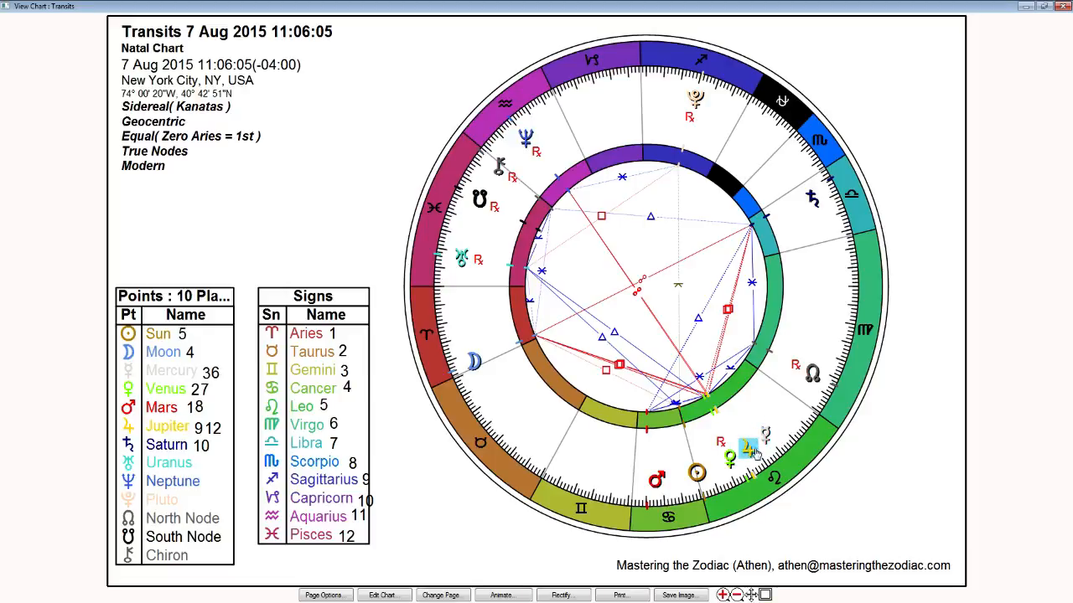
mouse_move(750, 456)
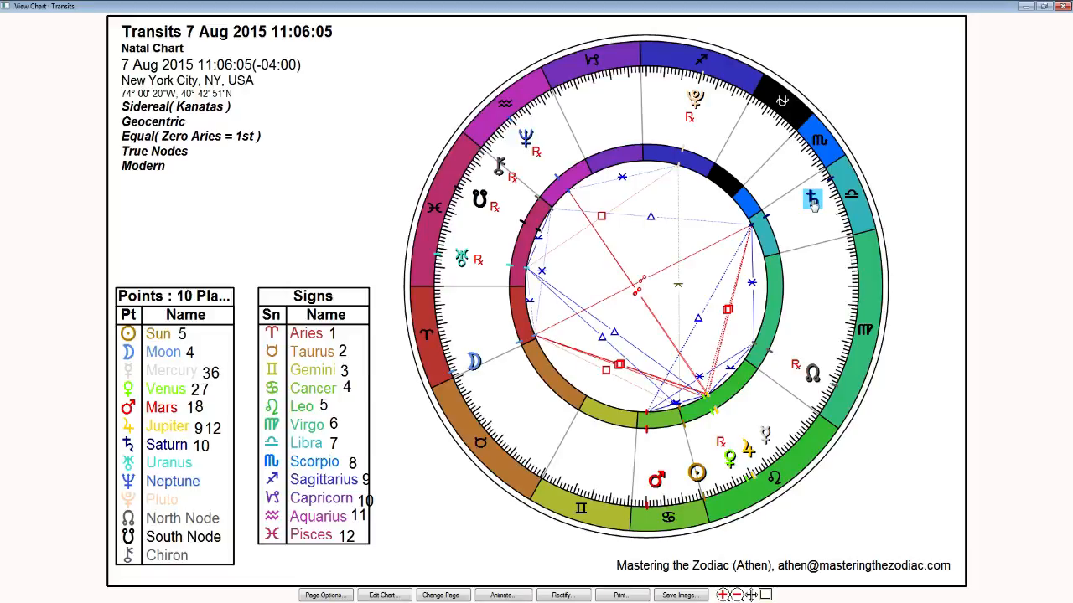
mouse_move(734, 418)
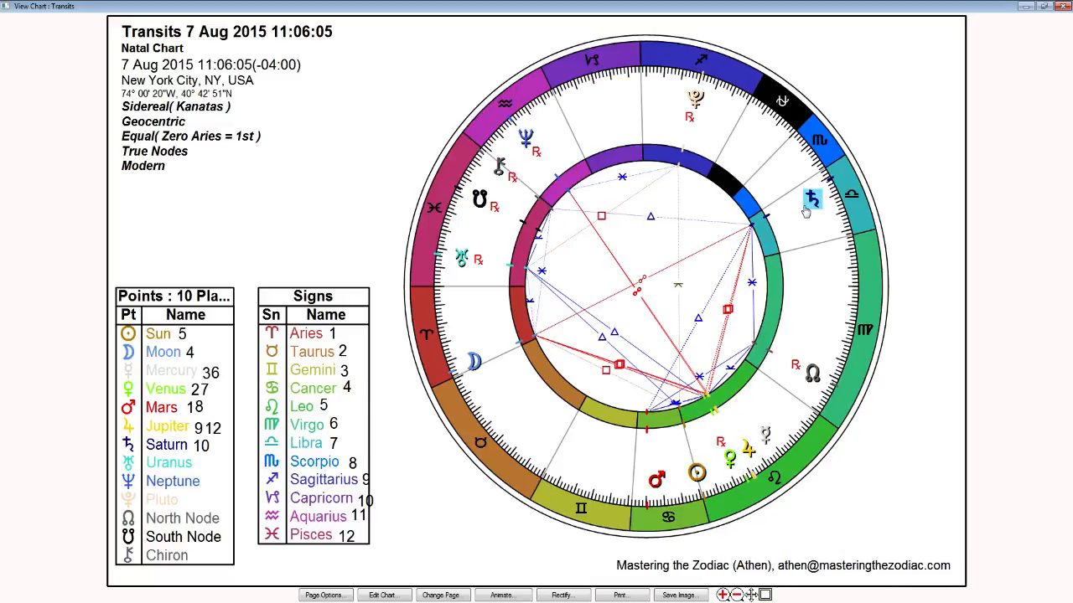
mouse_move(771, 271)
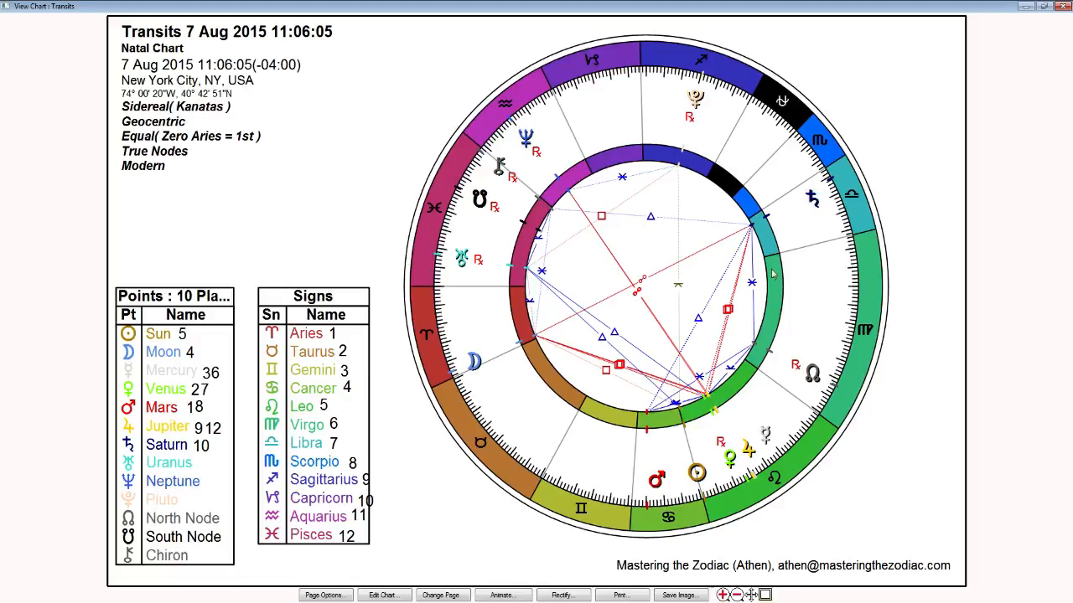
mouse_move(657, 465)
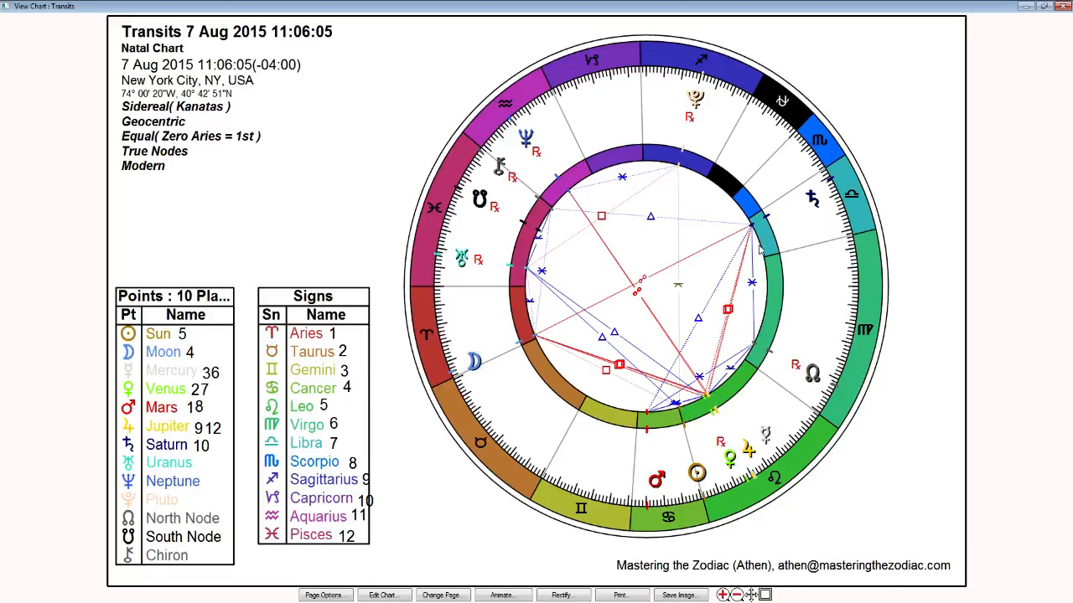
mouse_move(811, 200)
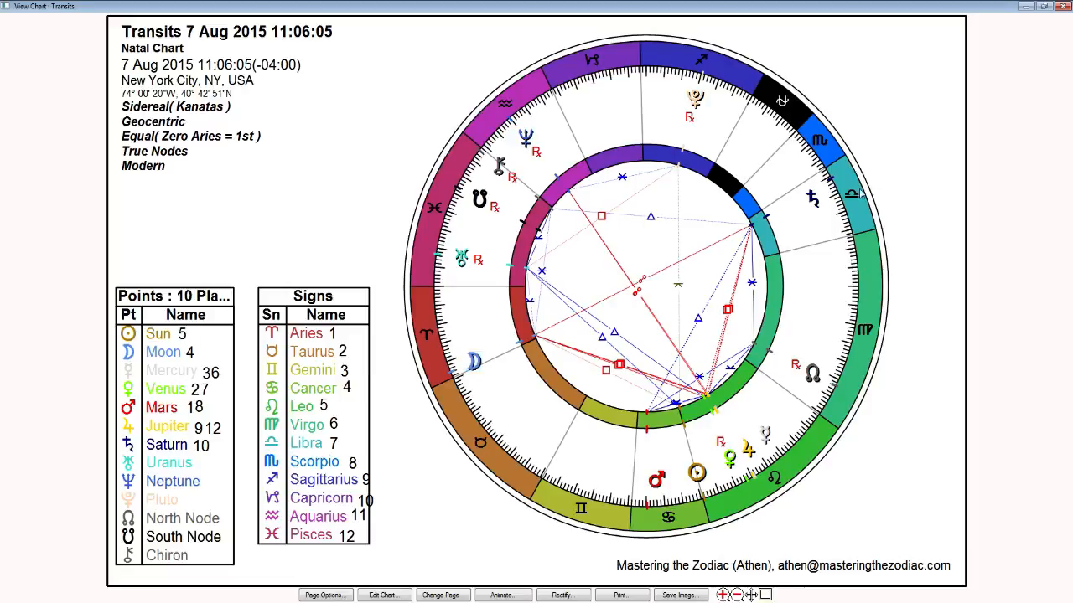
mouse_move(778, 216)
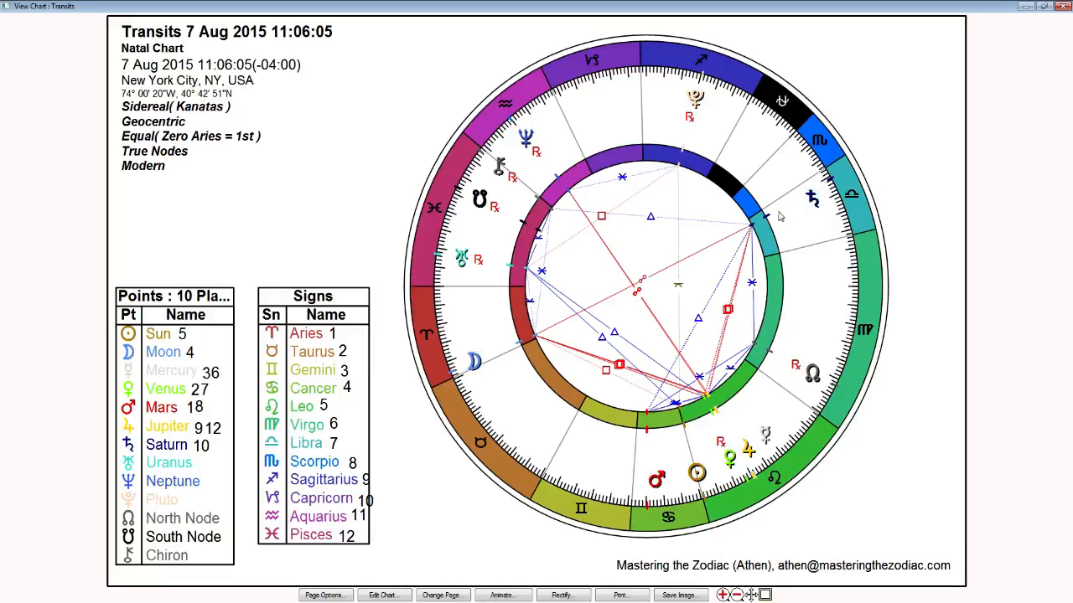
mouse_move(490, 342)
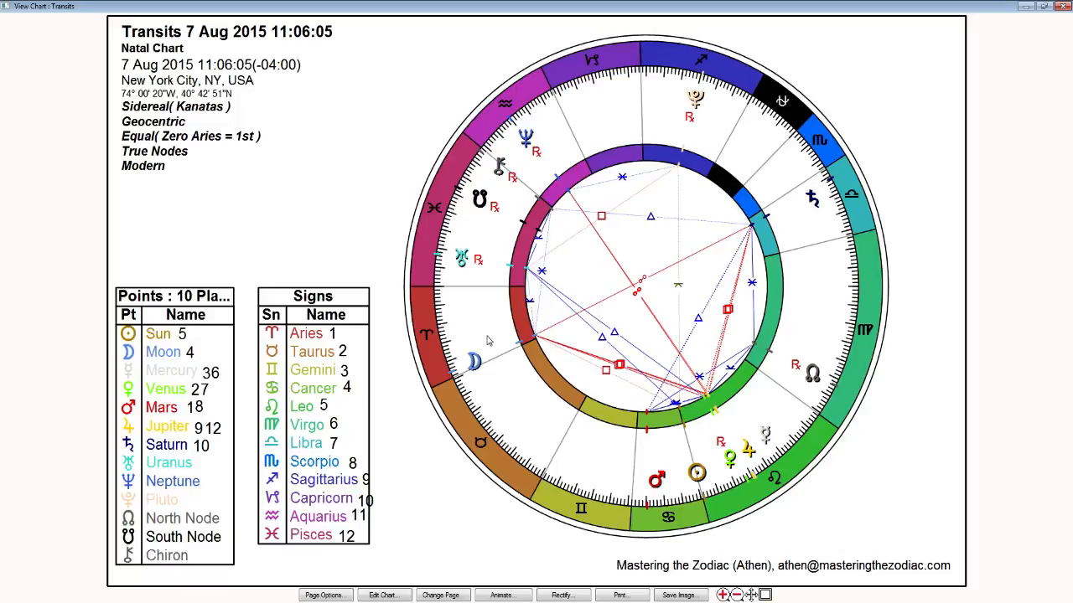
mouse_move(667, 353)
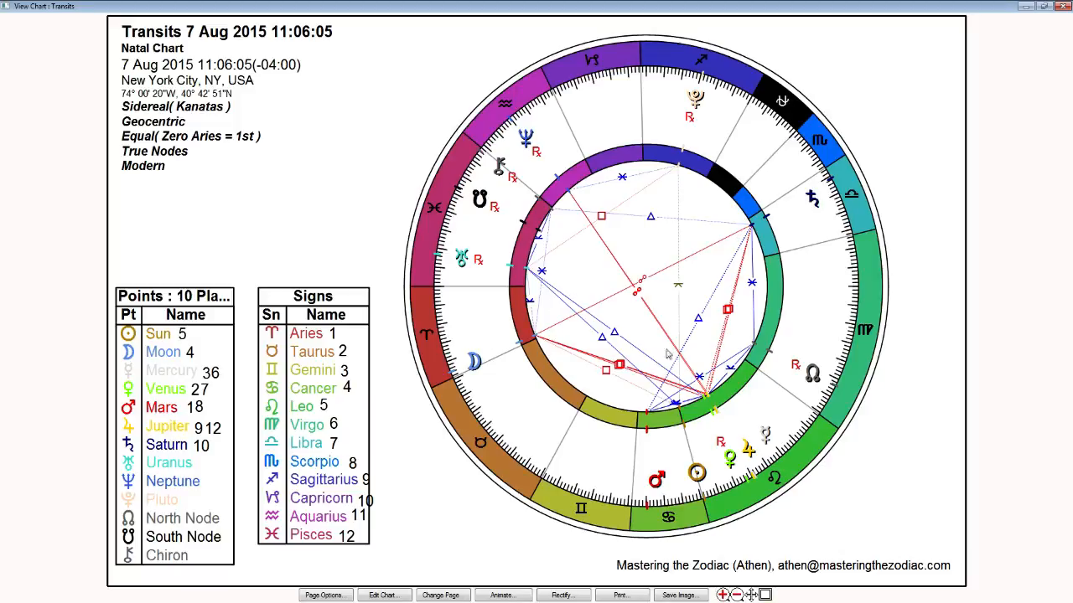
mouse_move(563, 372)
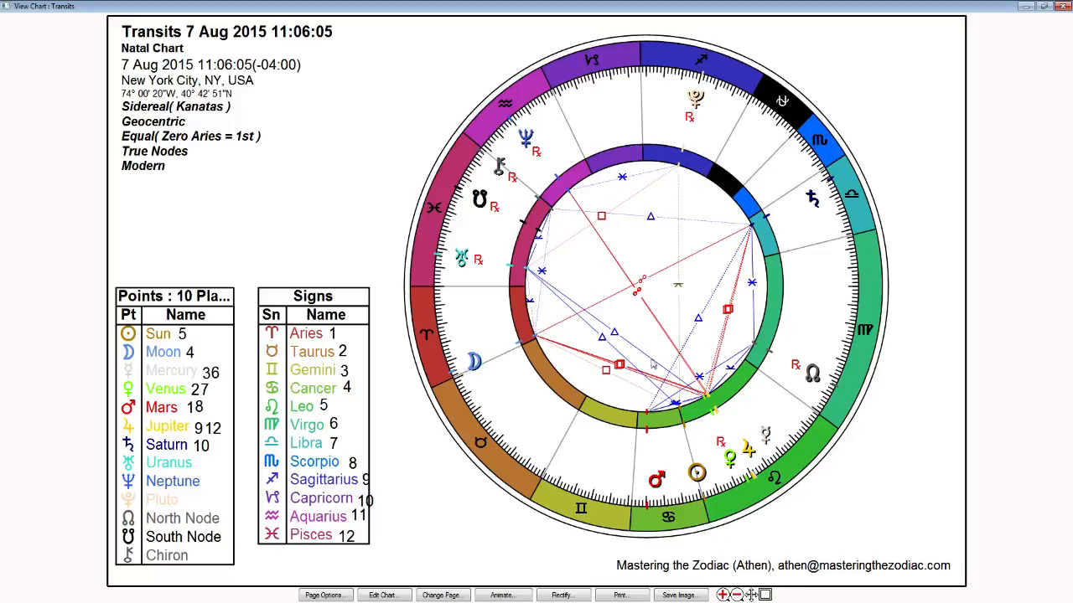
mouse_move(601, 376)
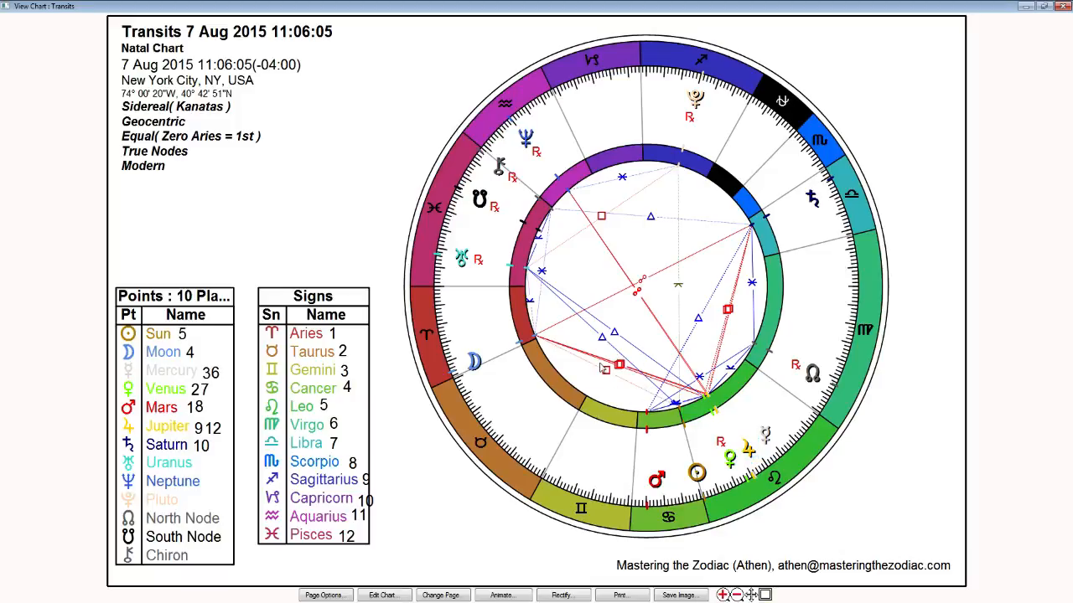
mouse_move(597, 367)
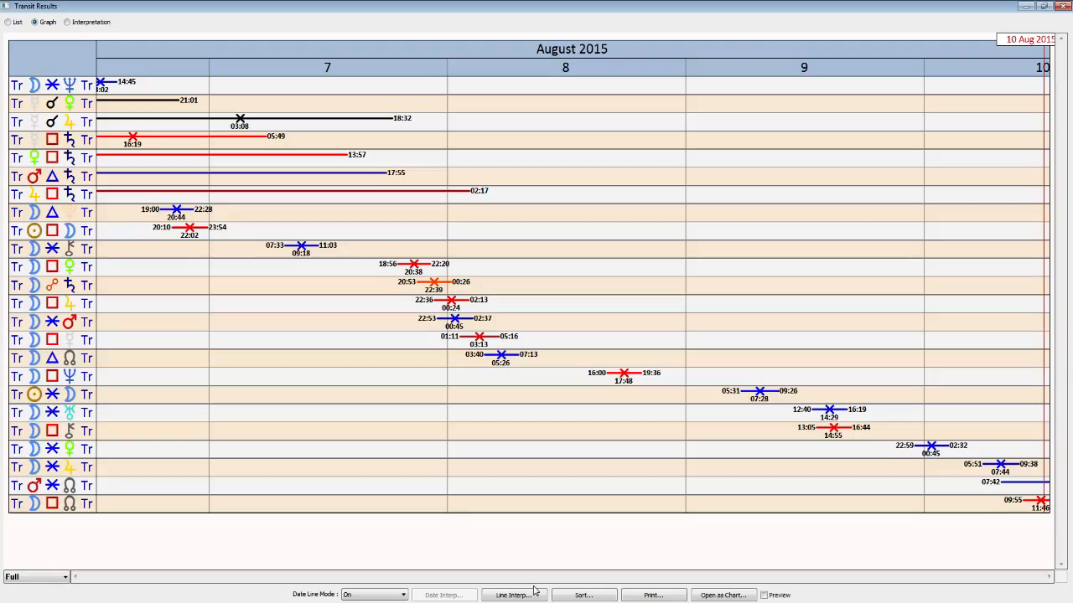
mouse_move(325, 390)
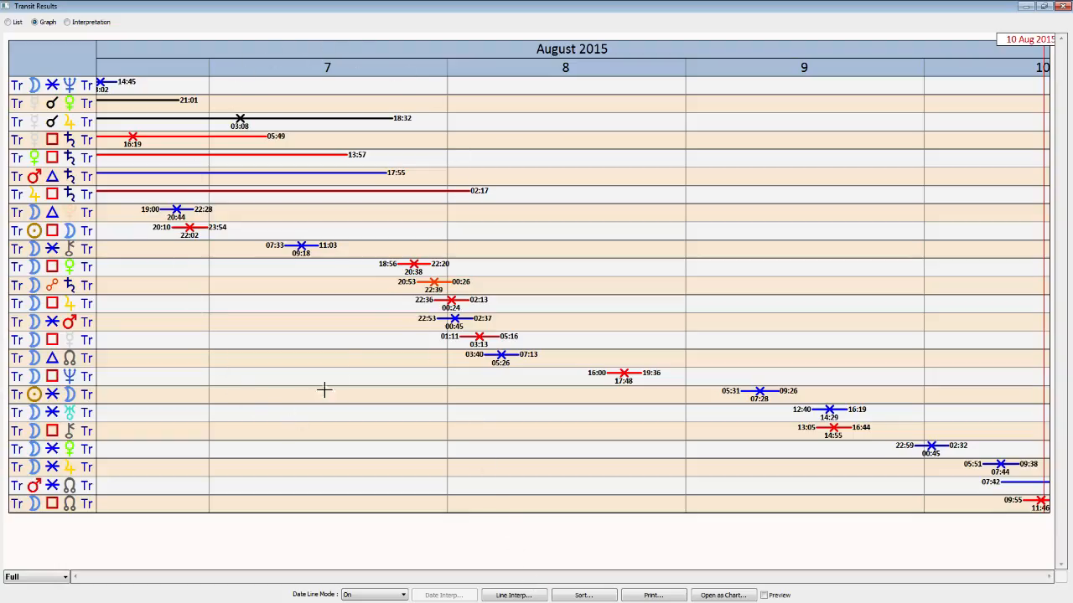
mouse_move(253, 172)
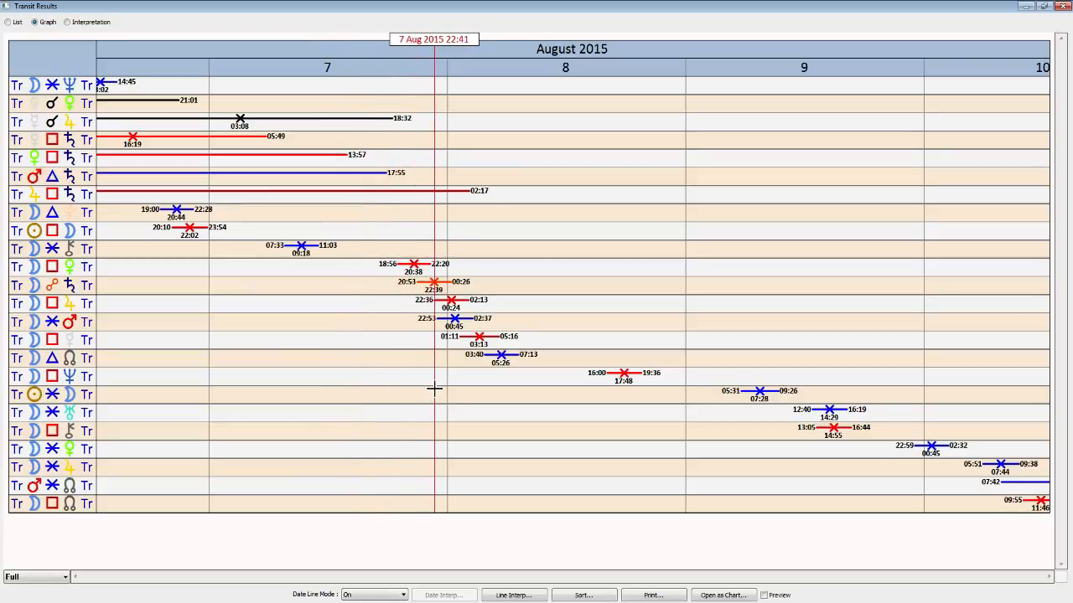
Step: Step the red date line forward across the graph to 8 Aug 2015 11:51
left_click_drag(434, 389, 466, 412)
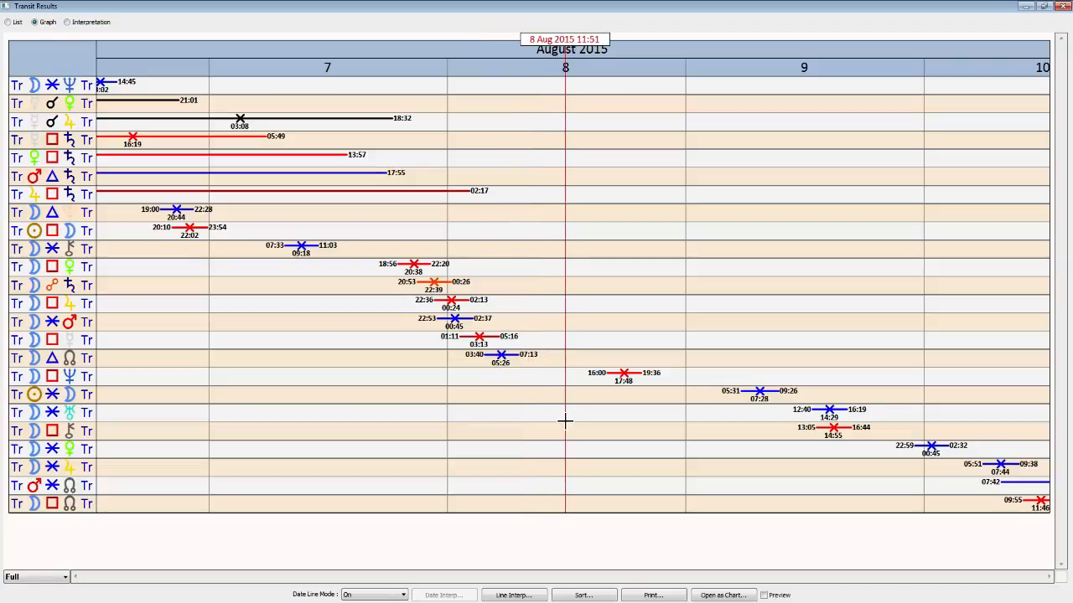
mouse_move(564, 421)
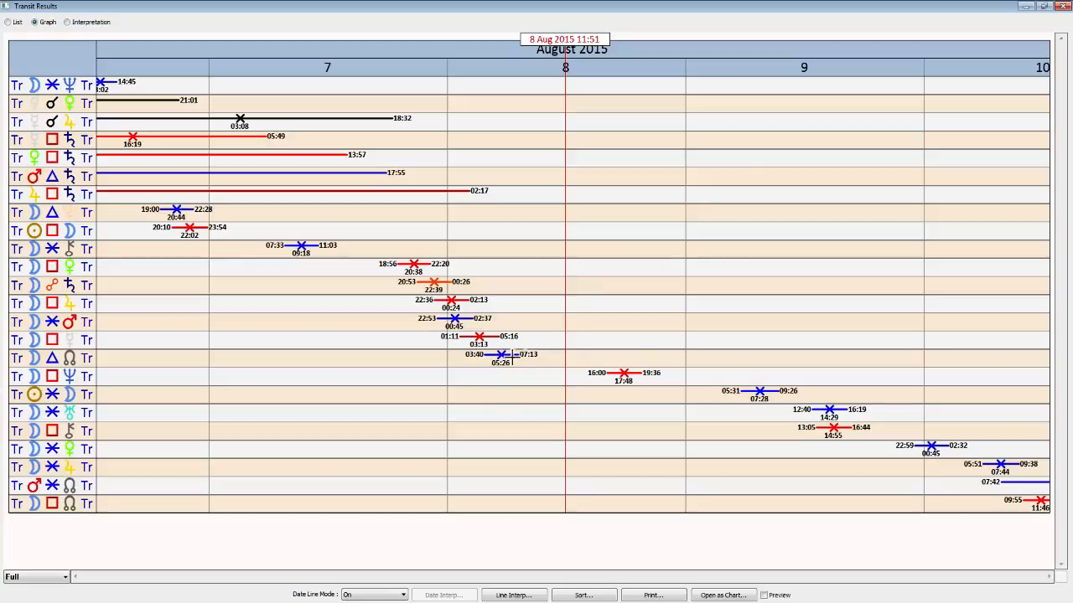
mouse_move(587, 491)
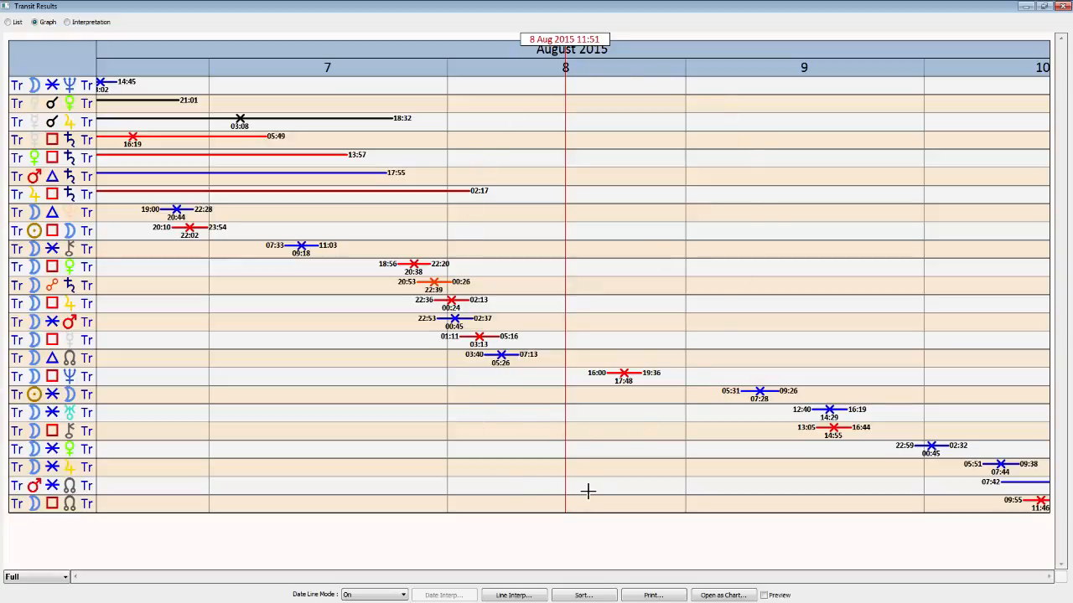
mouse_move(501, 407)
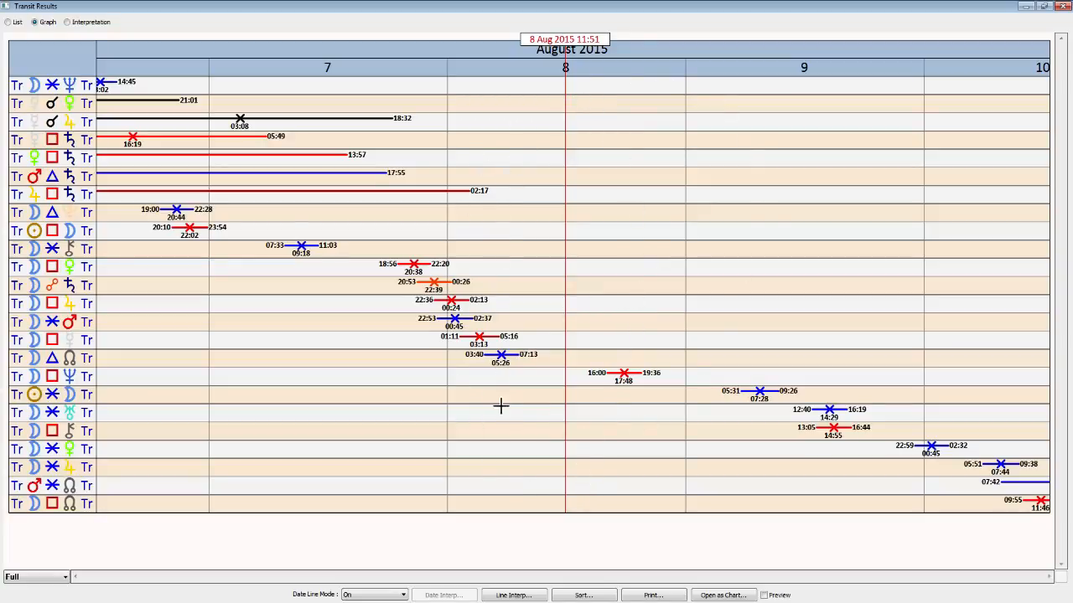
mouse_move(506, 429)
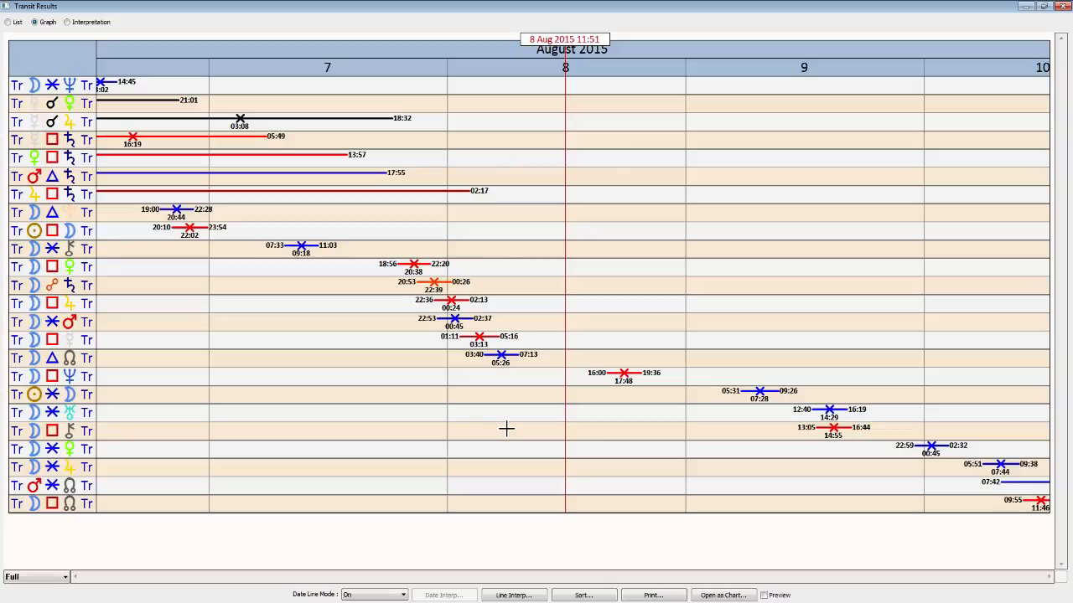
mouse_move(483, 428)
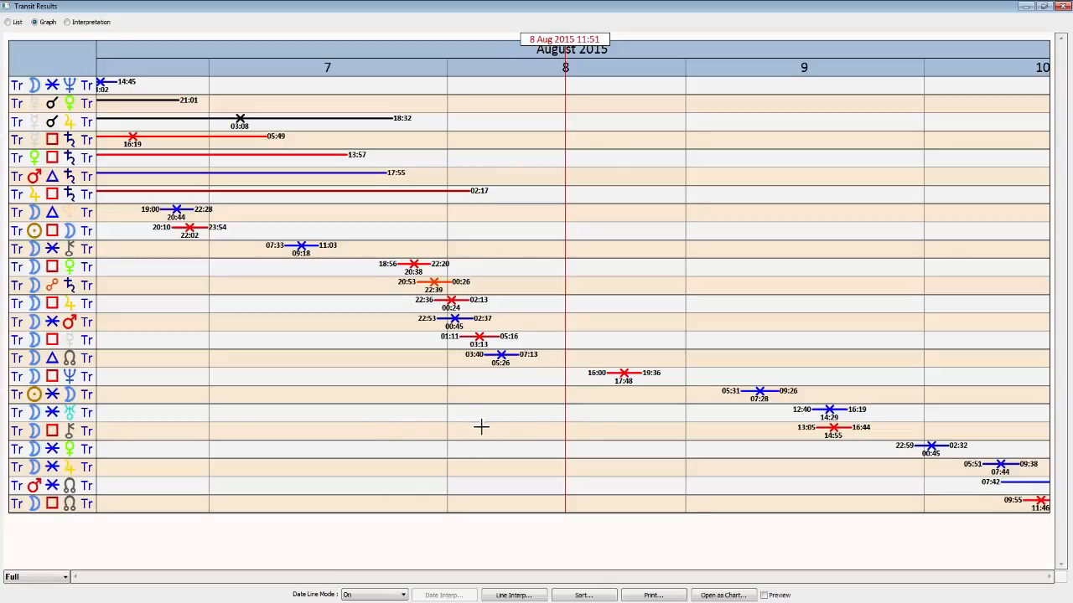
mouse_move(586, 429)
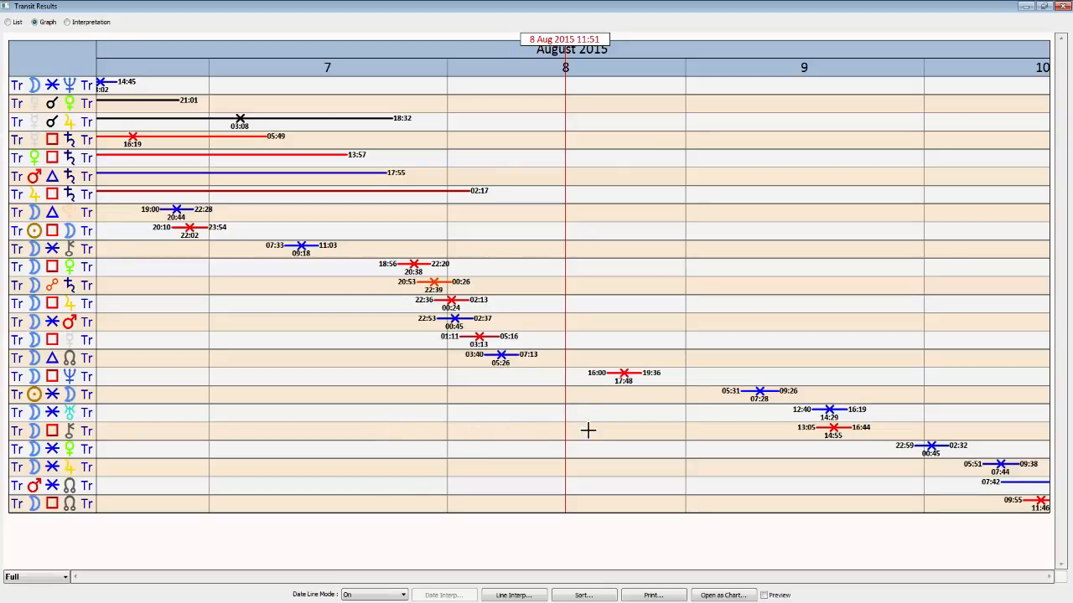
mouse_move(585, 434)
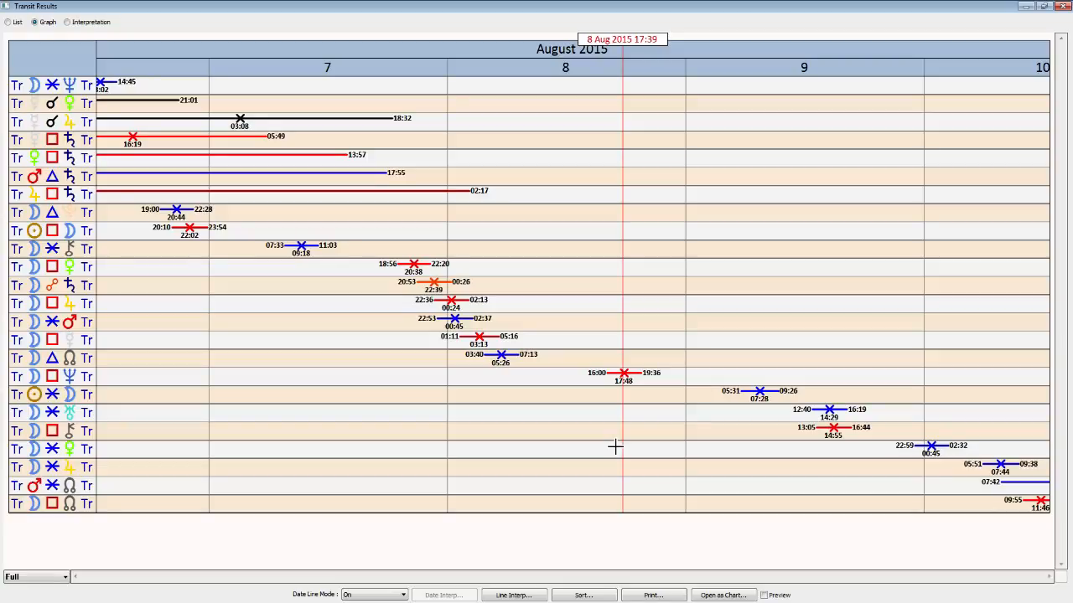
mouse_move(436, 426)
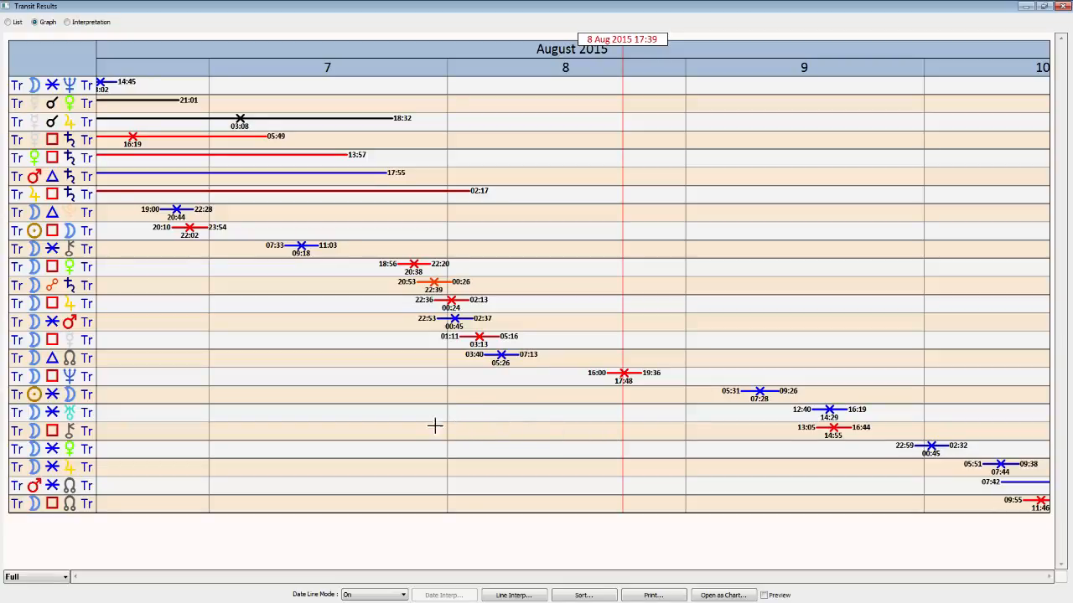
mouse_move(255, 419)
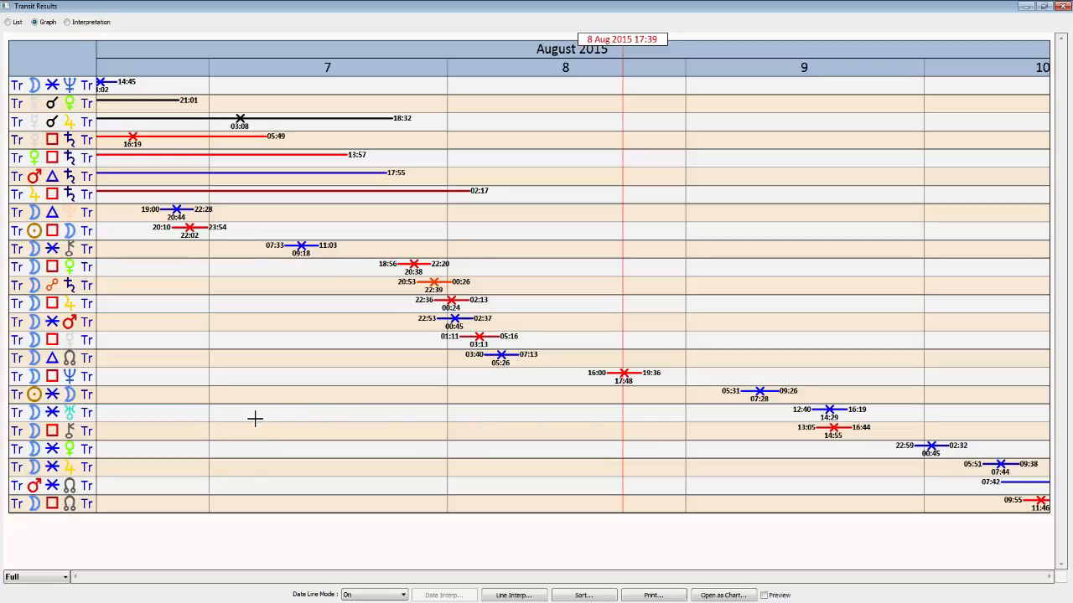
mouse_move(493, 460)
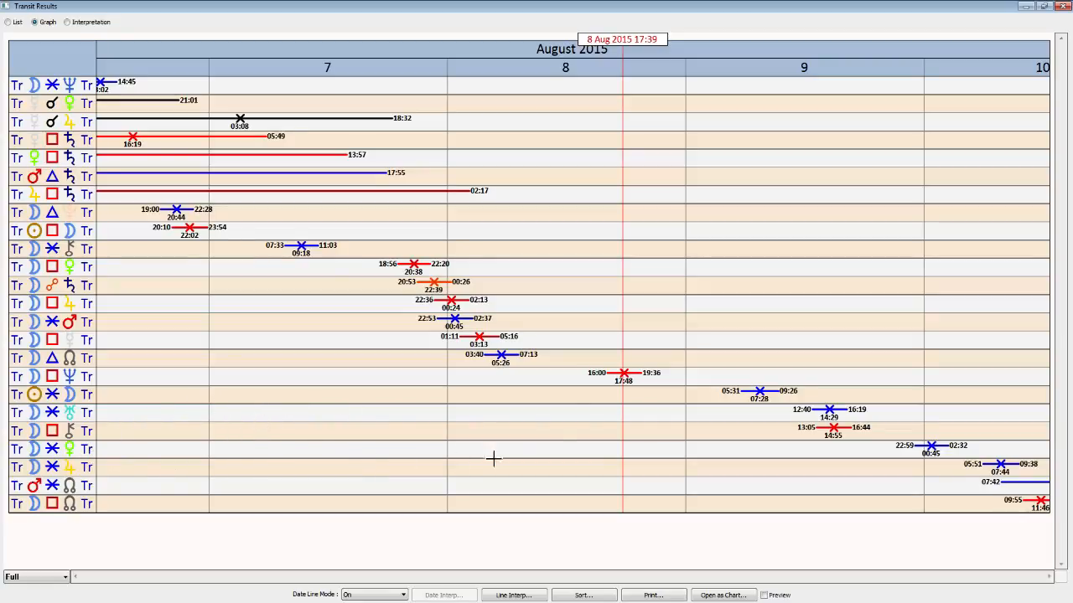
mouse_move(528, 427)
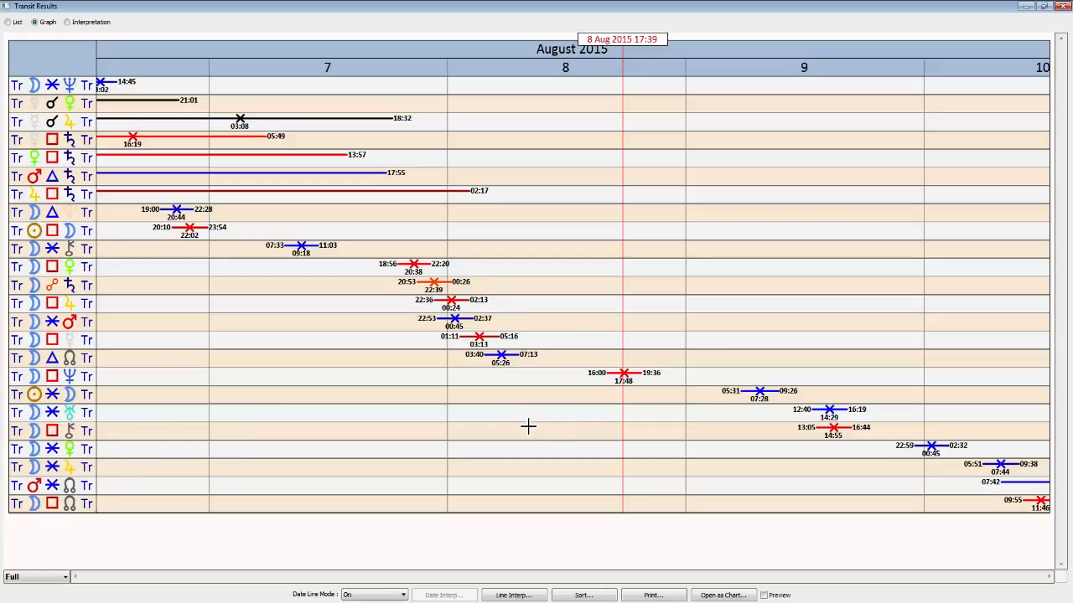
mouse_move(499, 429)
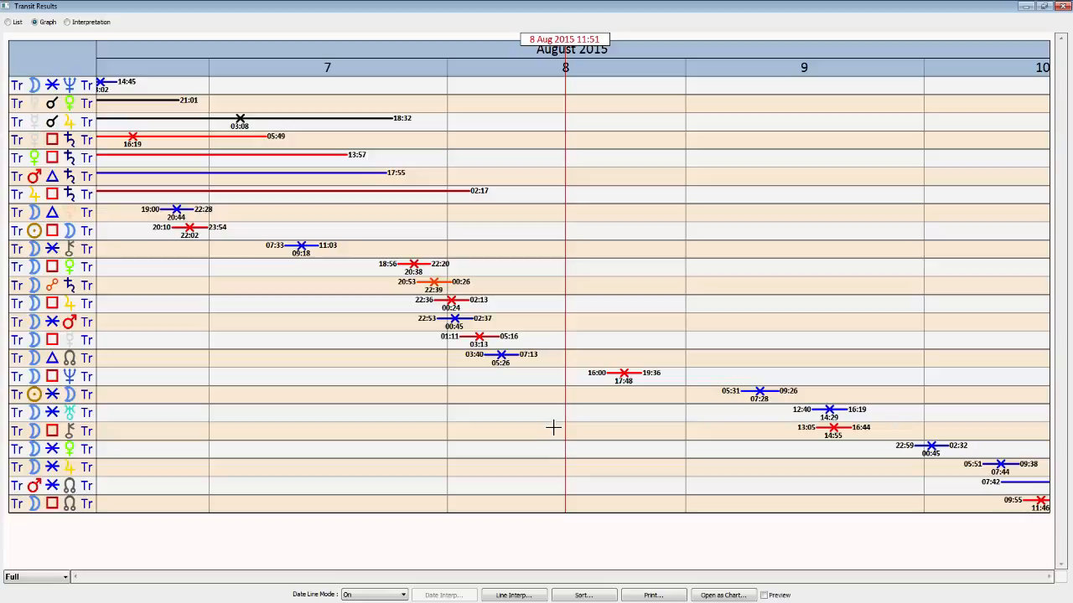
mouse_move(539, 433)
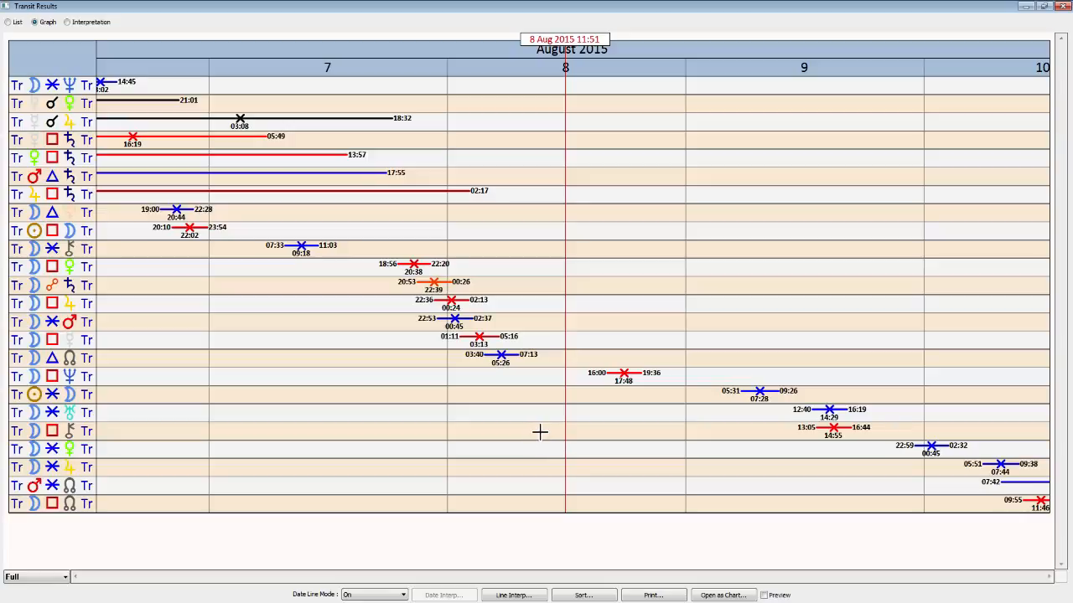
mouse_move(554, 419)
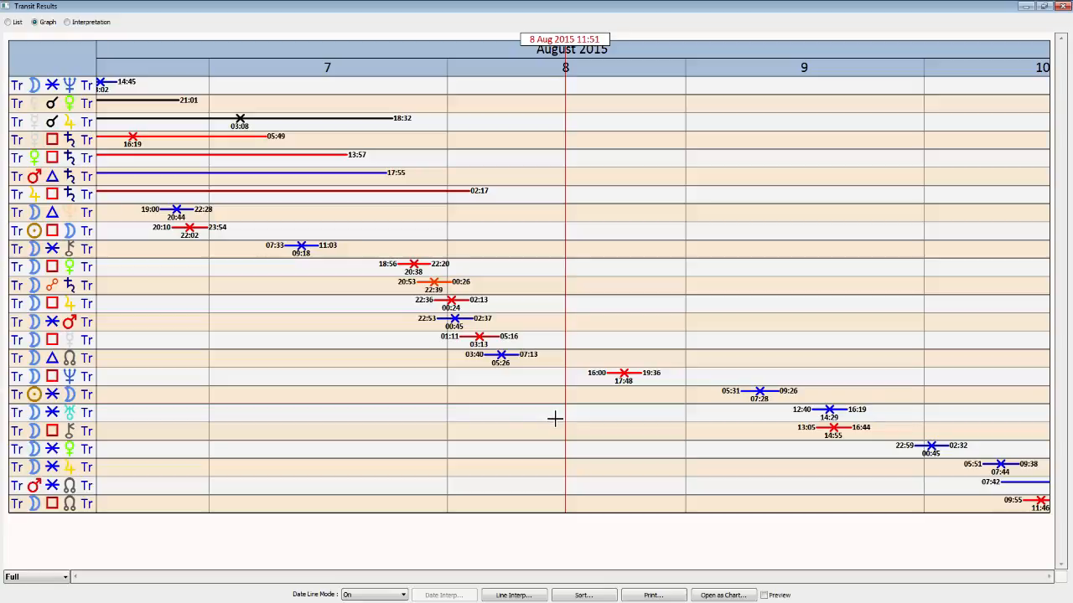
mouse_move(561, 433)
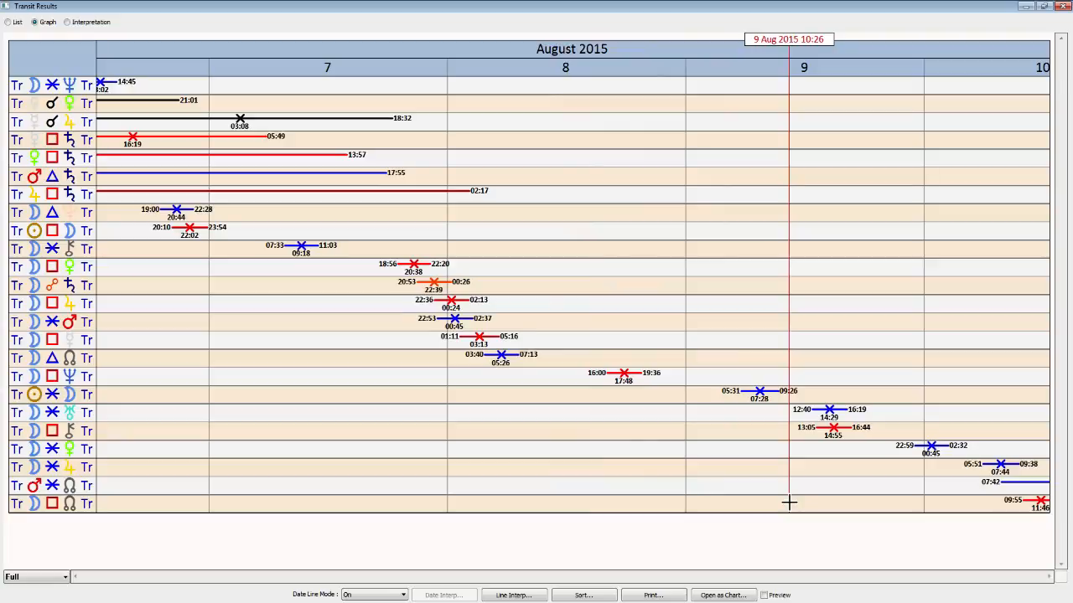
mouse_move(808, 466)
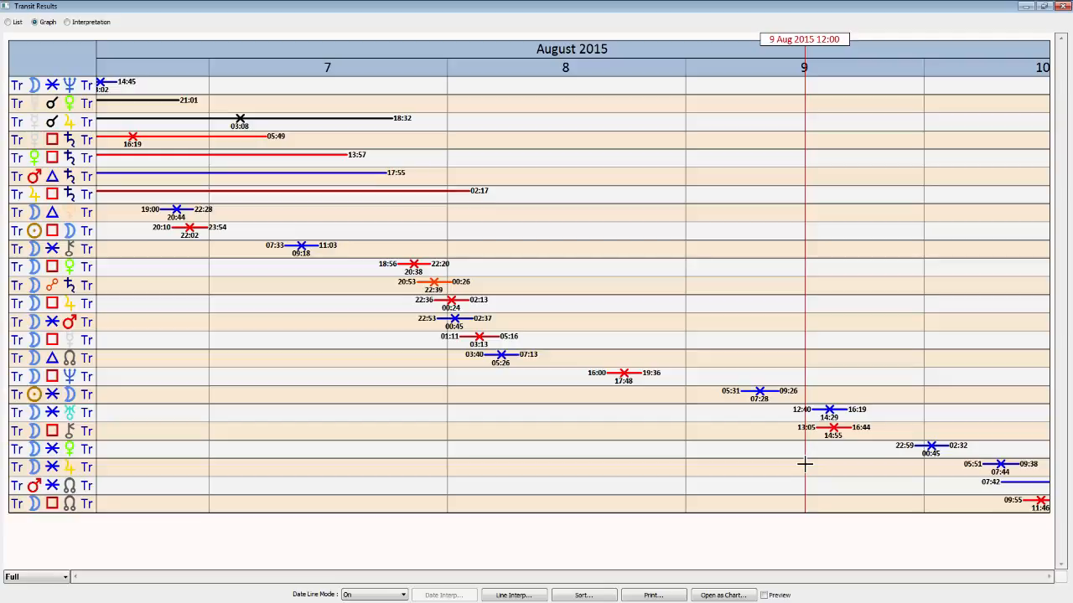
Step: Adjust the red date line onto 9 August 2015, reading 07:23
left_click_drag(803, 470, 754, 469)
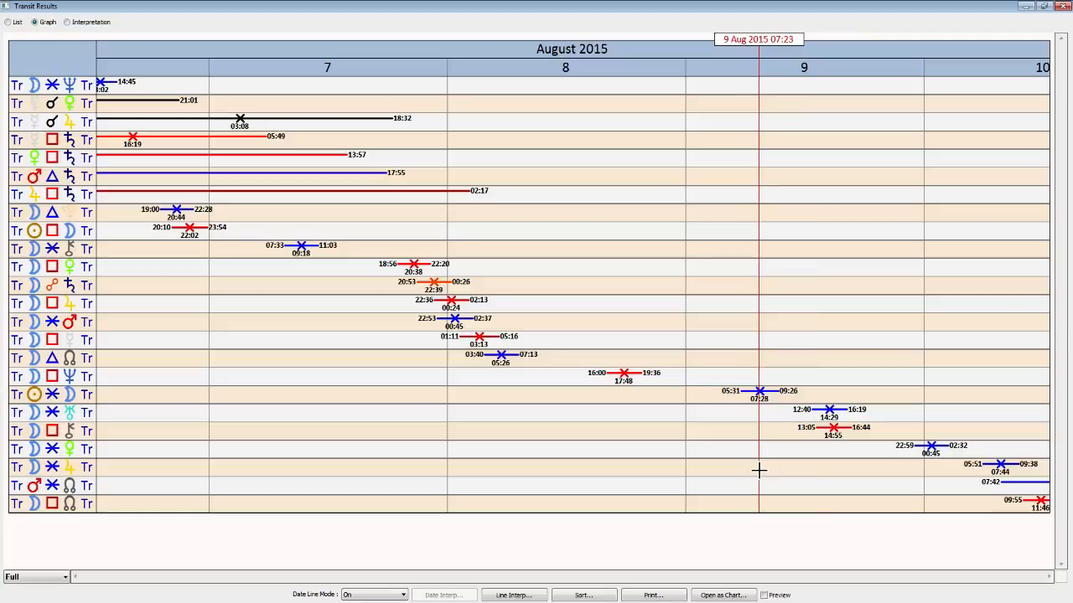
mouse_move(67, 415)
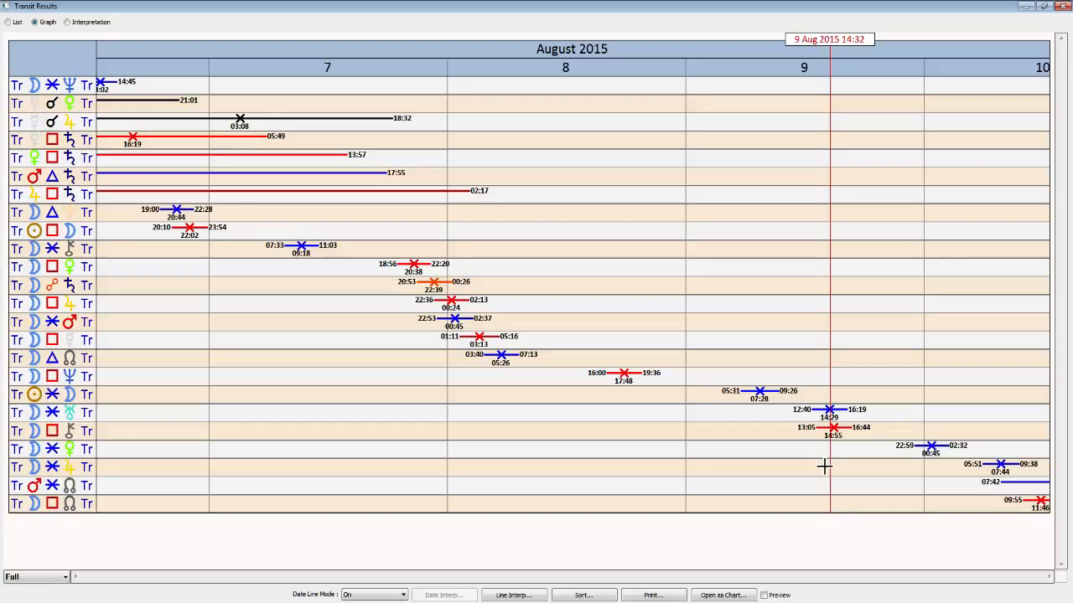
mouse_move(812, 466)
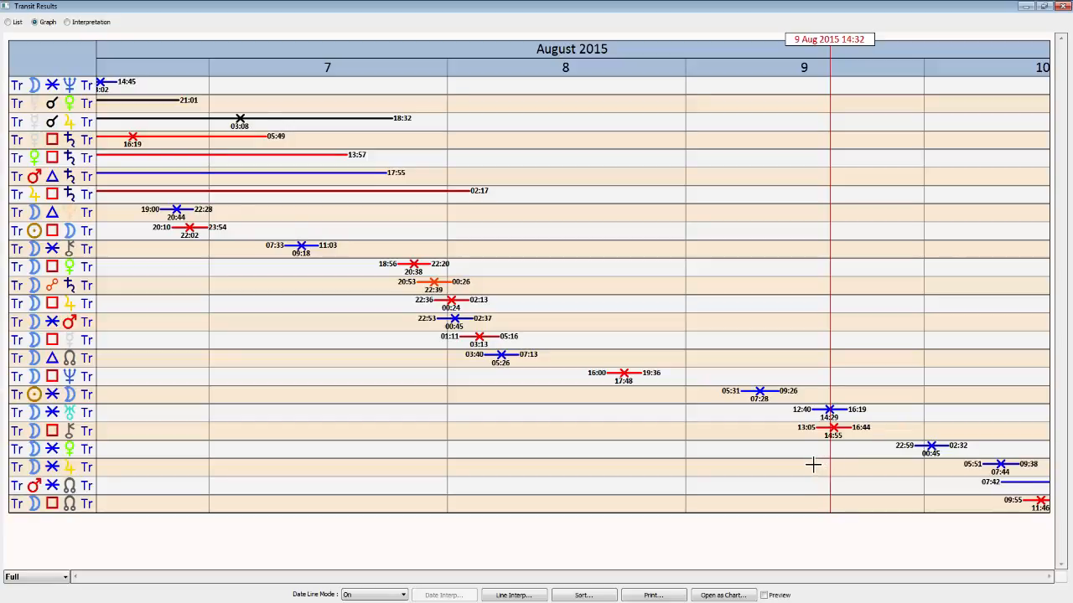
mouse_move(942, 377)
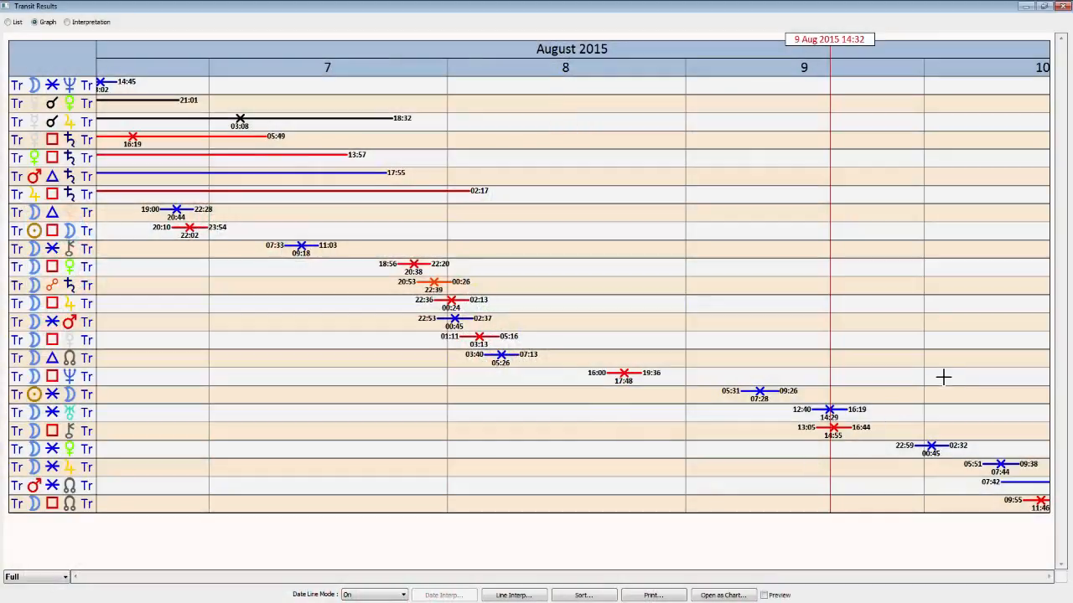
mouse_move(751, 450)
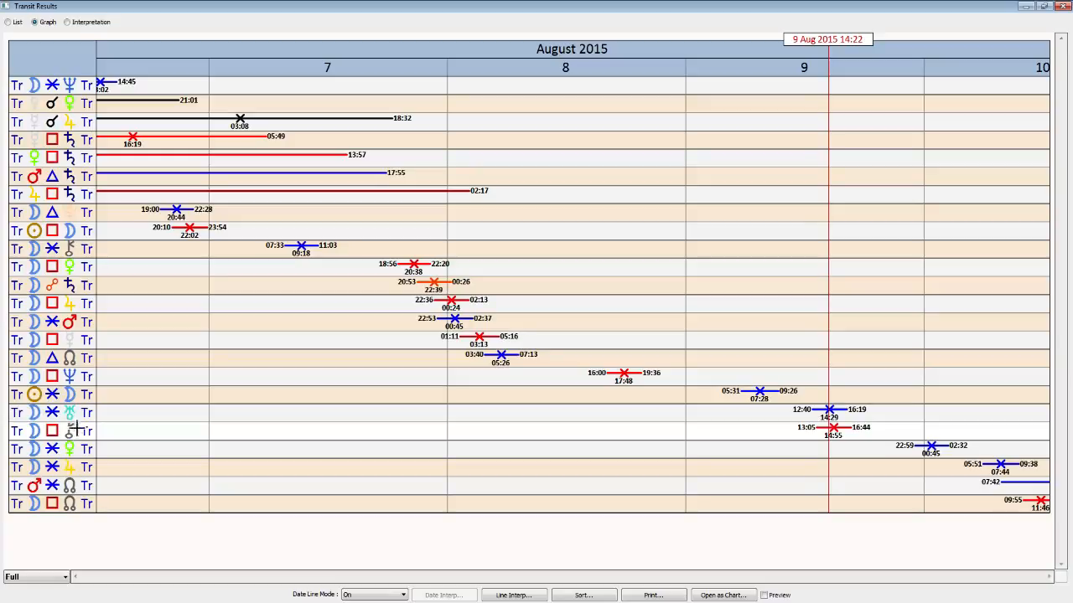
mouse_move(798, 489)
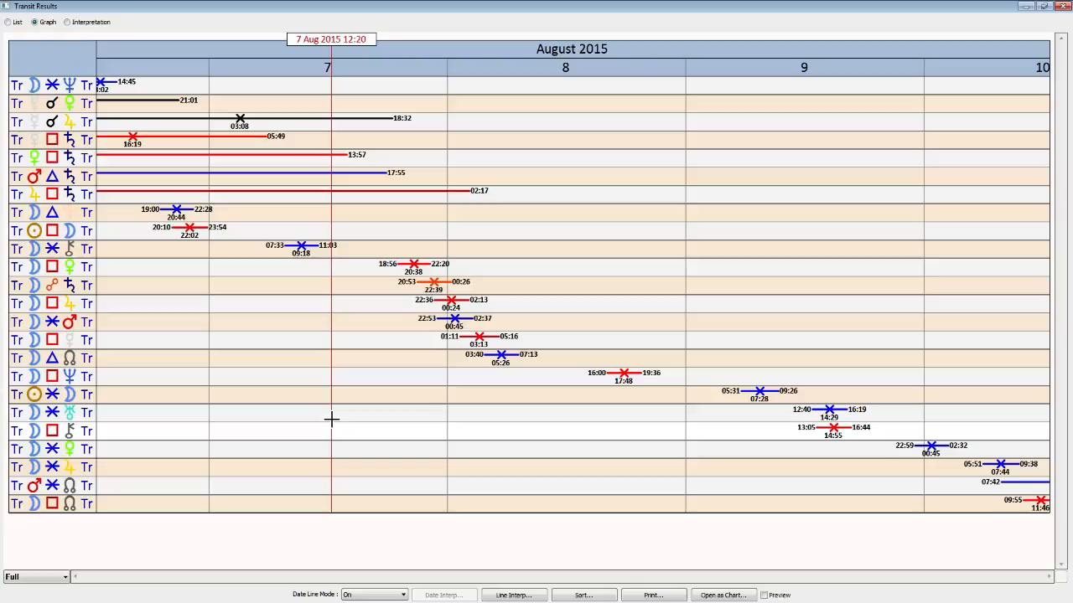
mouse_move(352, 459)
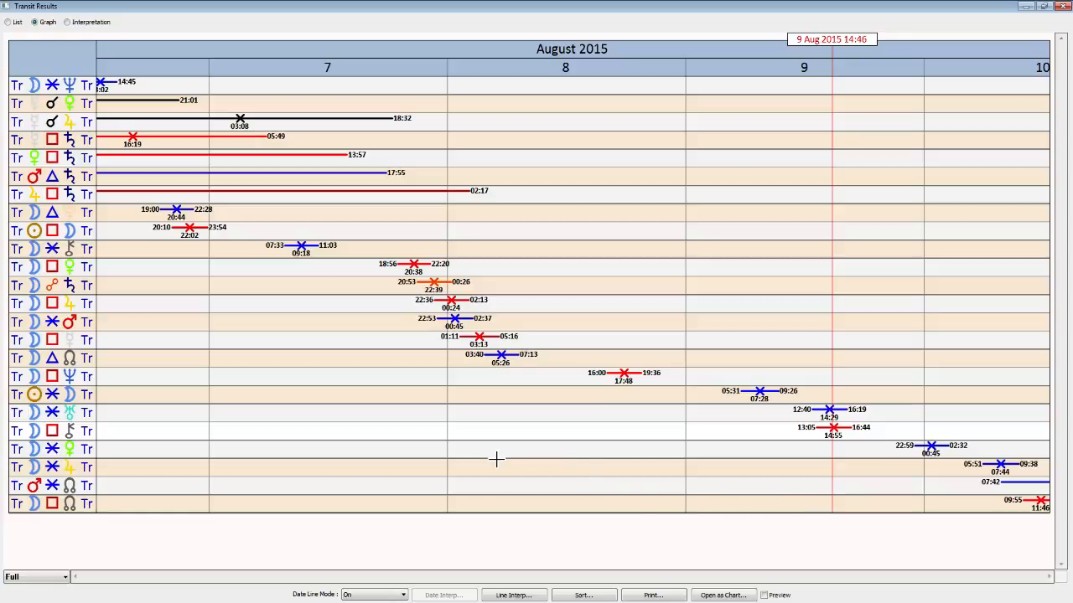
mouse_move(832, 482)
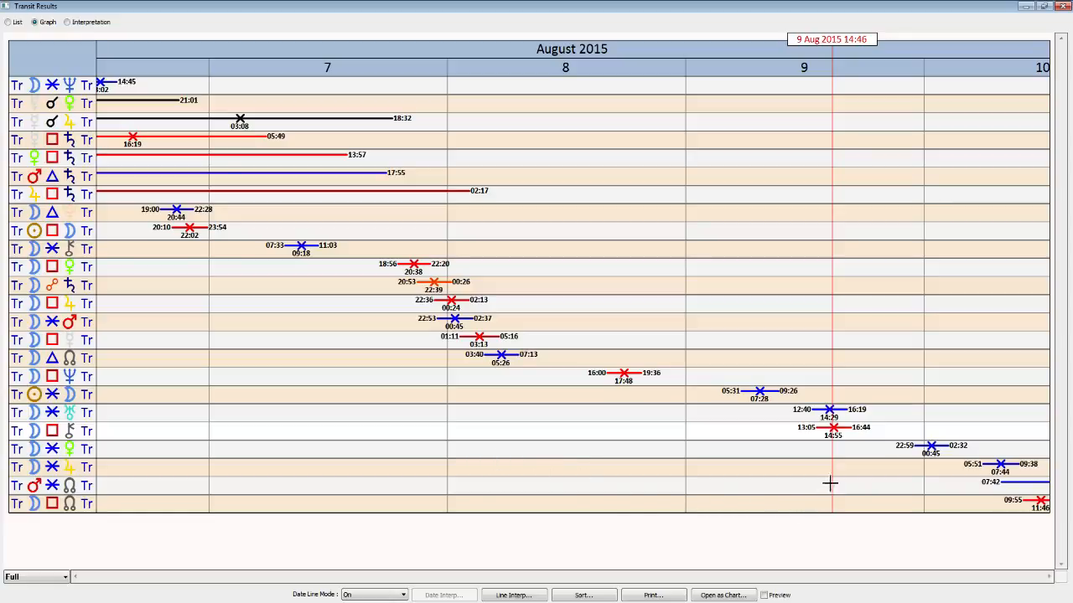
mouse_move(787, 473)
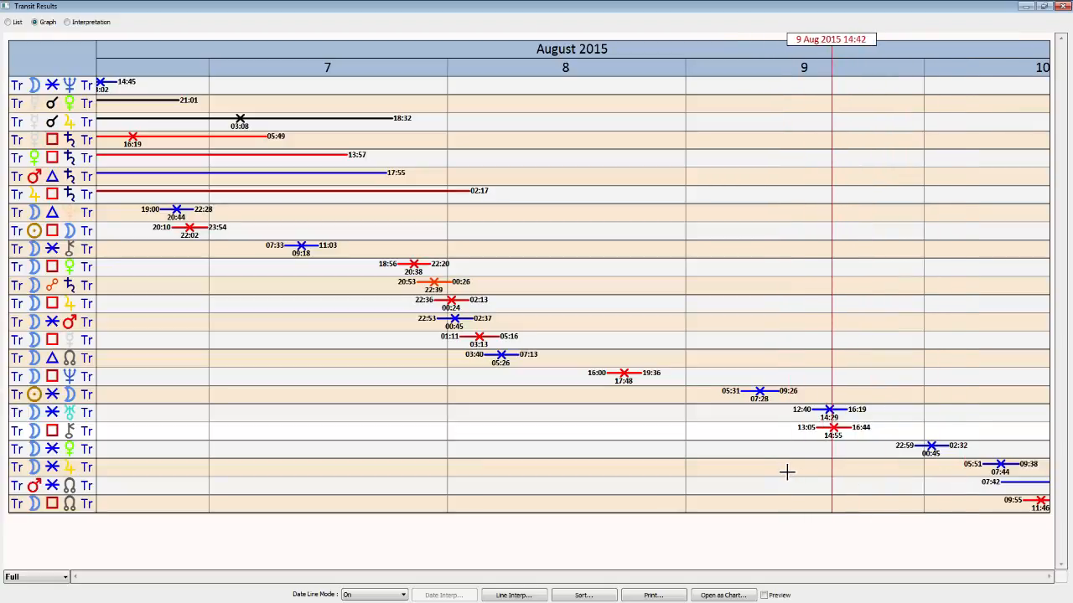